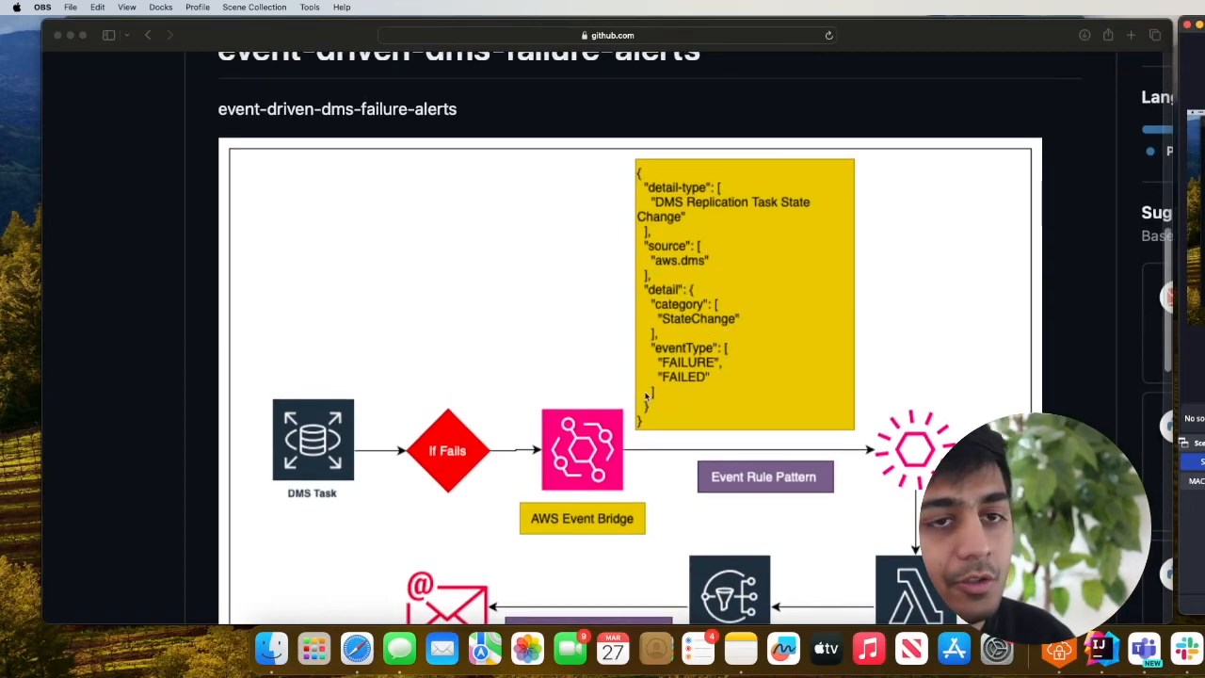
Scroll the README down past the file list to Step 1: Edit ENV
{"action": "scroll", "scroll_direction": "down", "scroll_amount": 3}
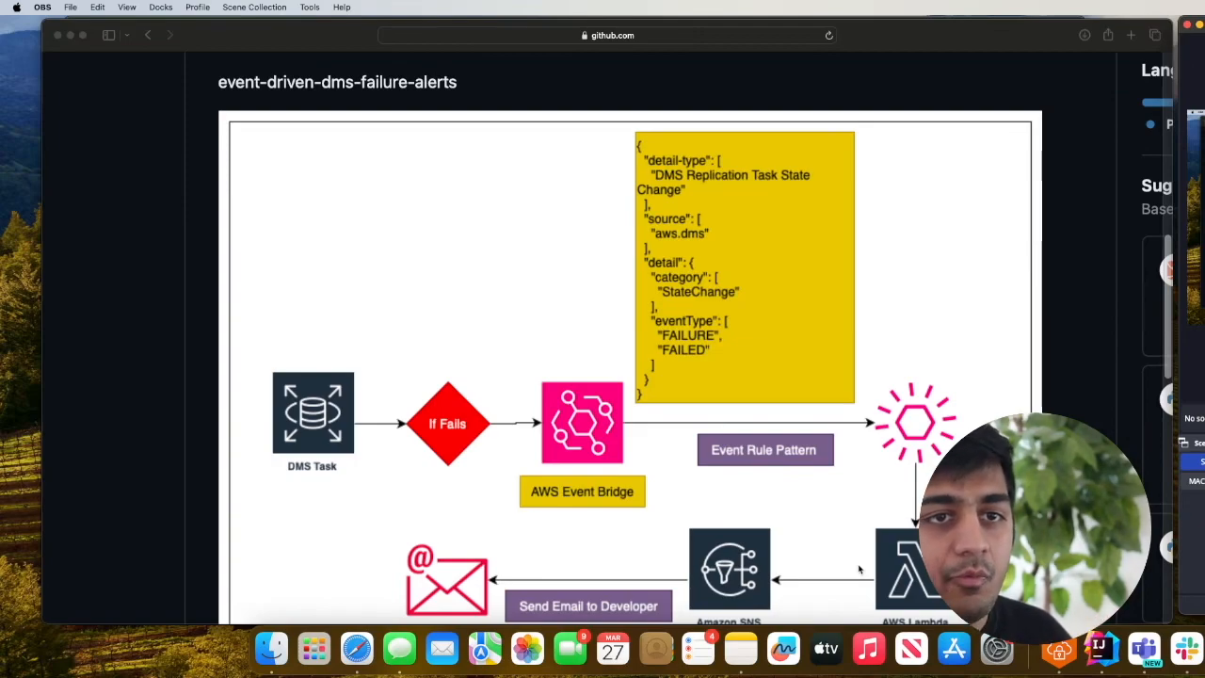
{"action": "scroll", "scroll_direction": "down", "scroll_amount": 3}
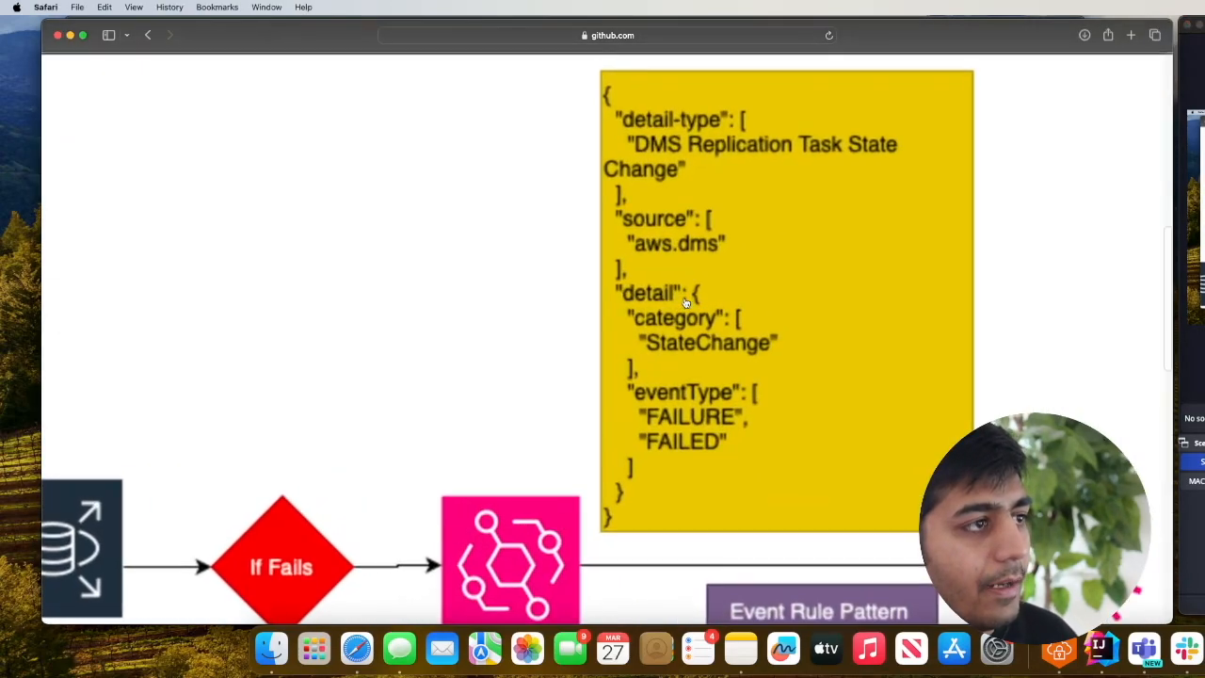
{"action": "scroll", "scroll_direction": "down", "scroll_amount": 3}
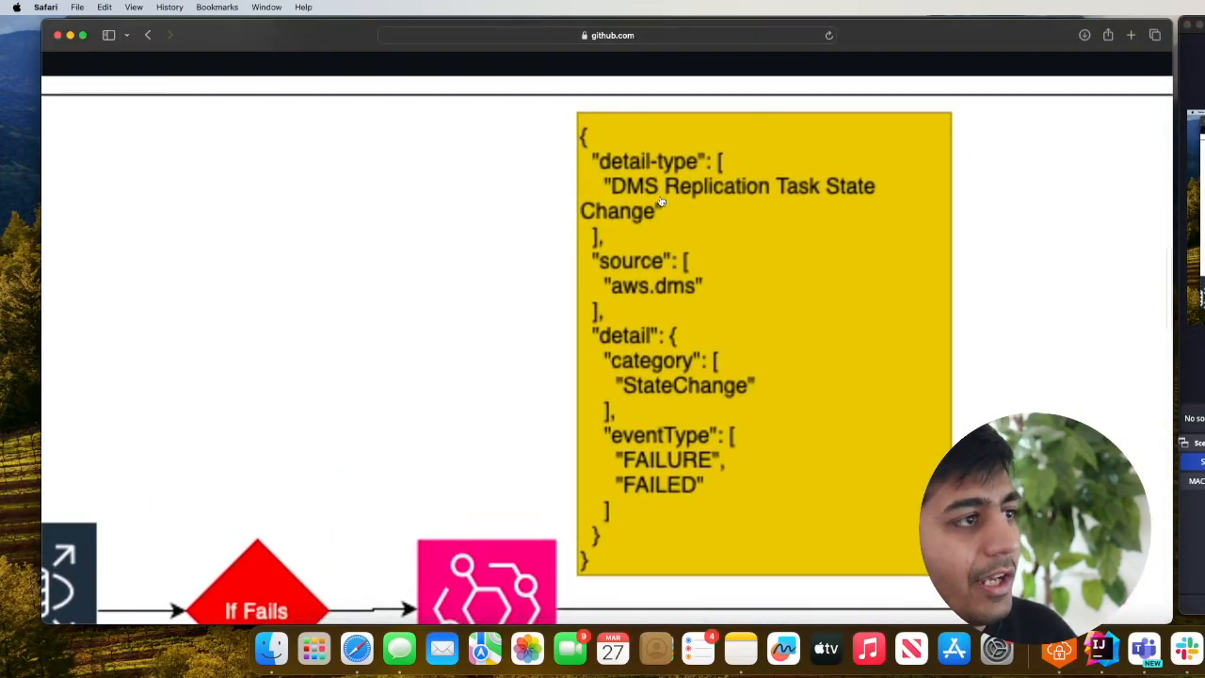
{"action": "mouse_move", "coordinate": [809, 206]}
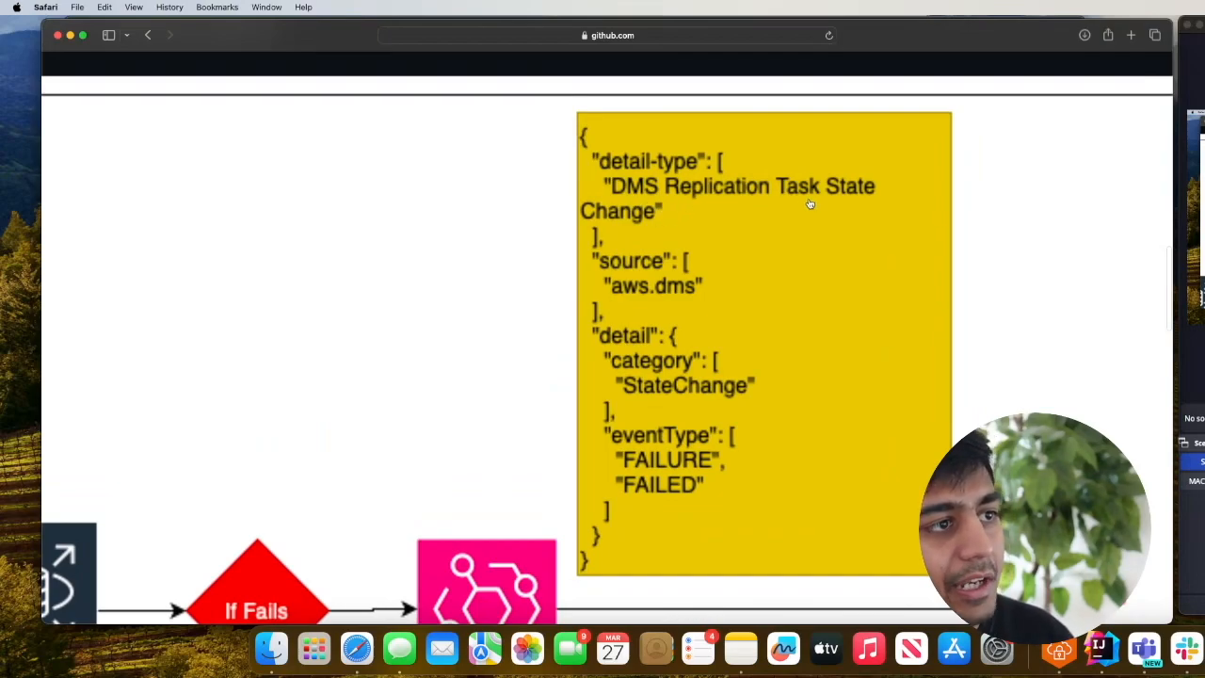
{"action": "mouse_move", "coordinate": [700, 229]}
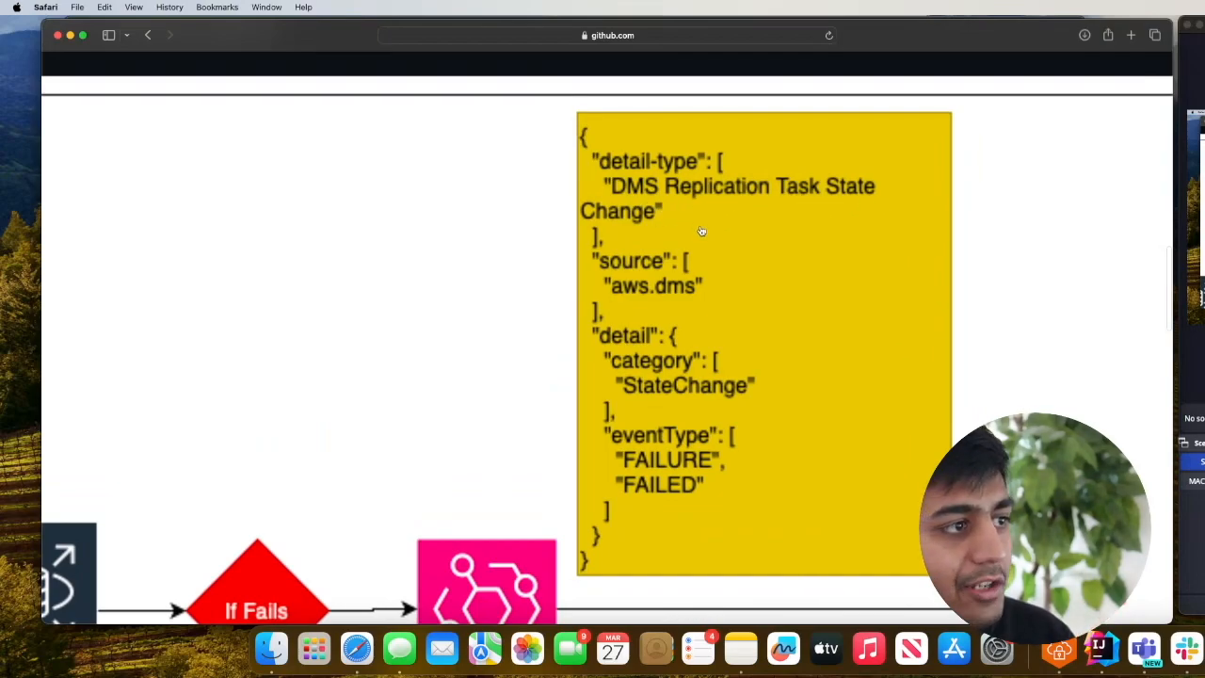
{"action": "mouse_move", "coordinate": [651, 300]}
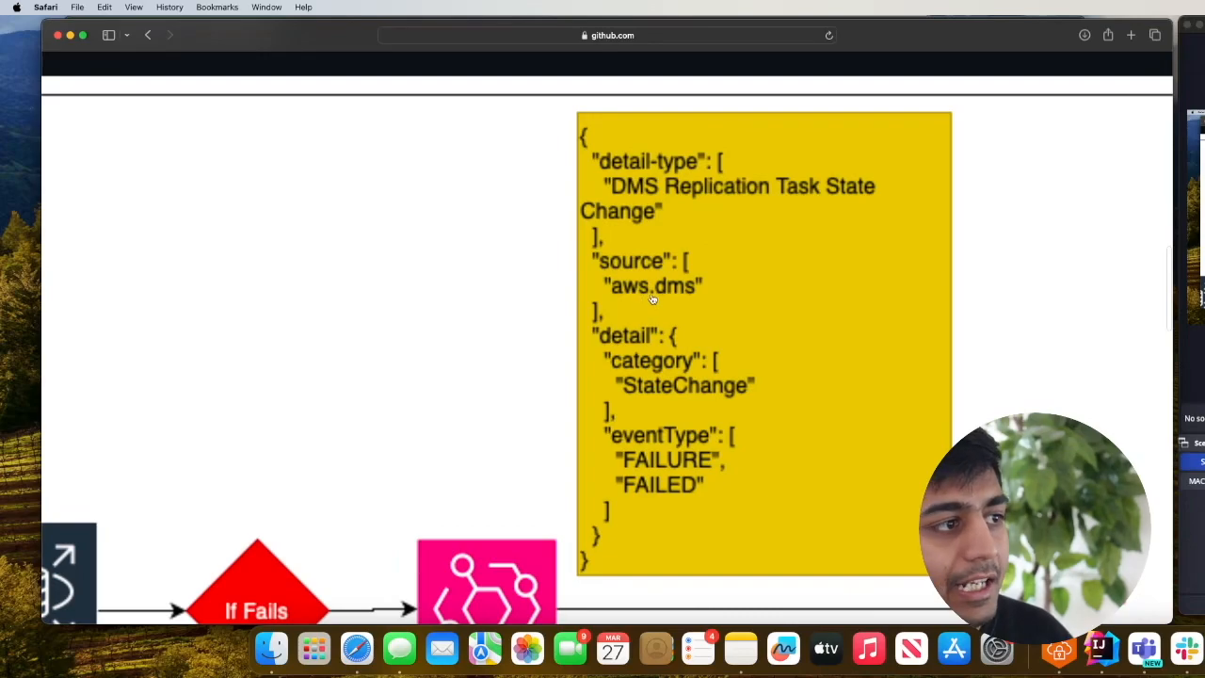
{"action": "scroll", "scroll_direction": "down", "scroll_amount": 3}
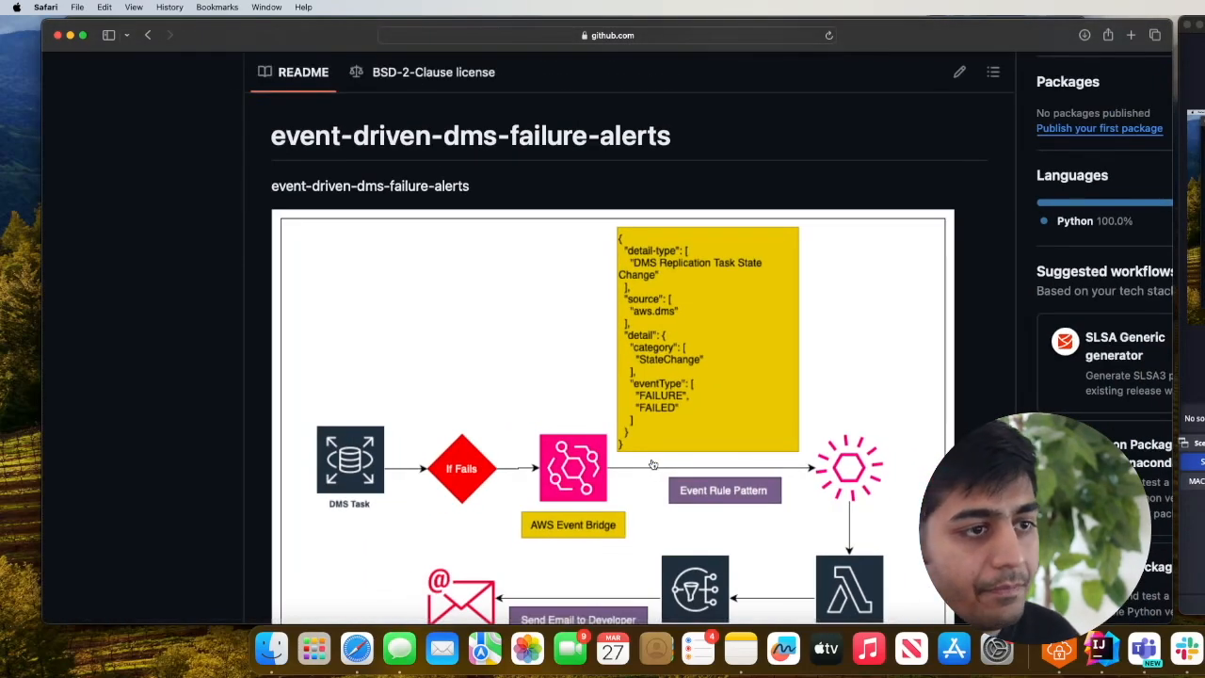
{"action": "scroll", "scroll_direction": "down", "scroll_amount": 3}
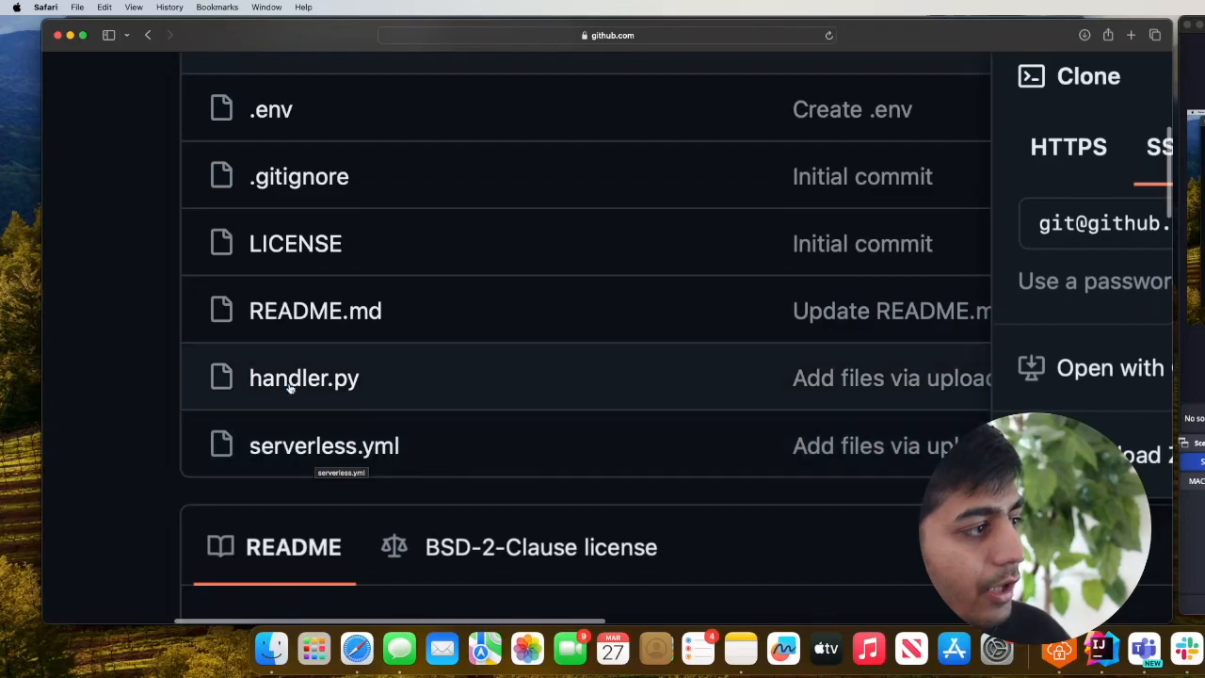
{"action": "mouse_move", "coordinate": [299, 177]}
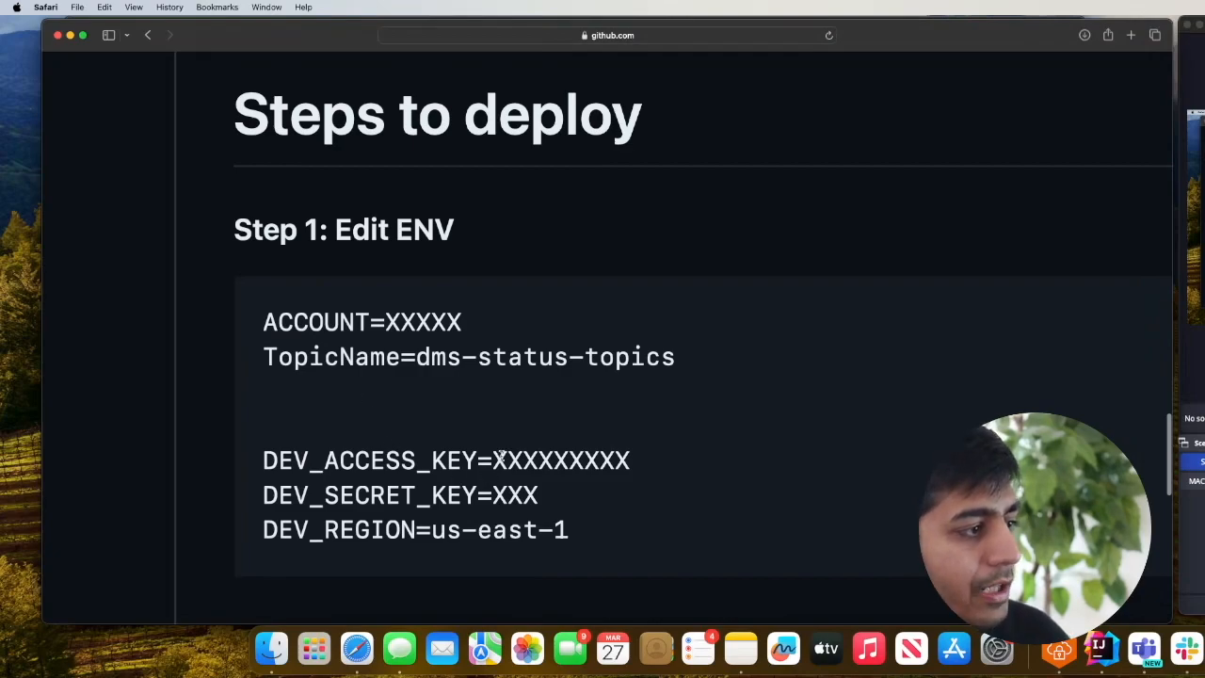
Pick out the ENV placeholder value and the <ADD EMAIL HERE> placeholder in the serverless.yml snippet
{"action": "double_click", "coordinate": [516, 495]}
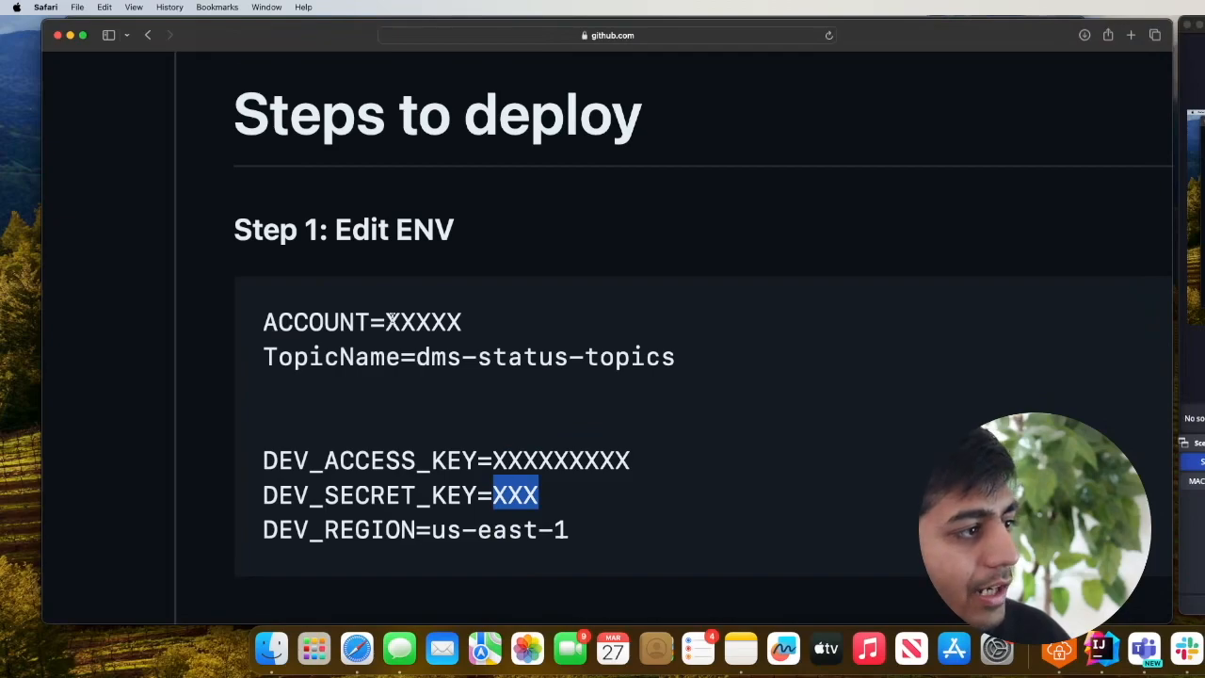
{"action": "scroll", "scroll_direction": "down", "scroll_amount": 3}
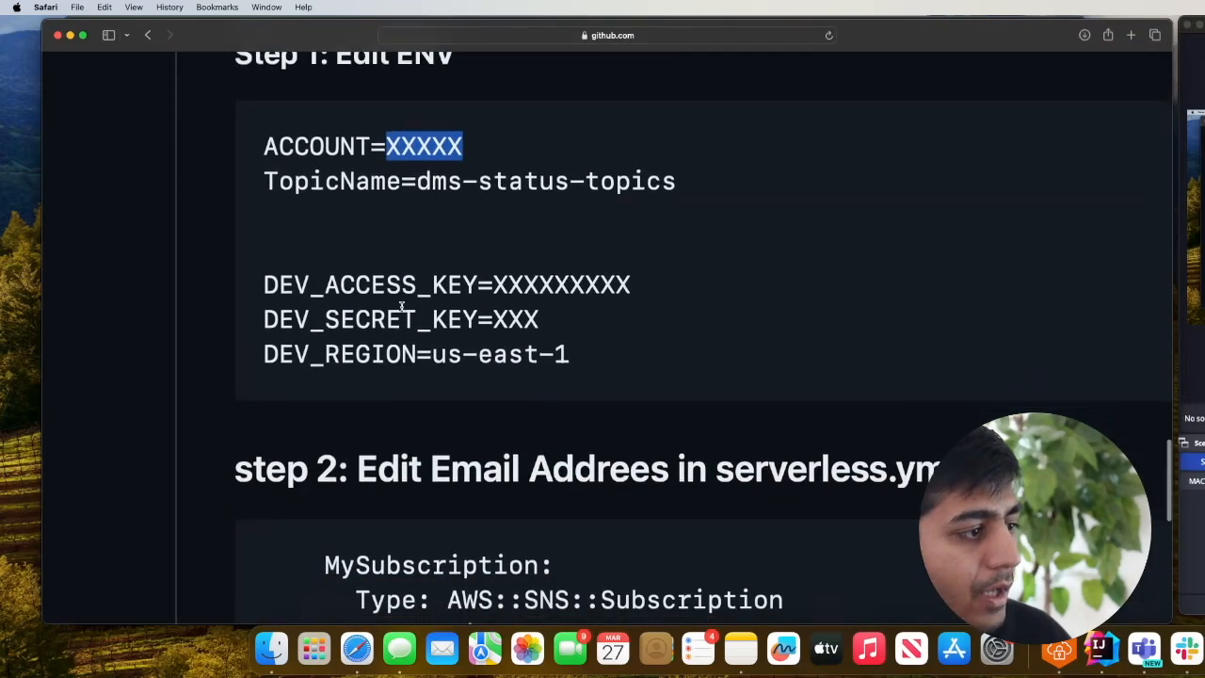
{"action": "scroll", "scroll_direction": "down", "scroll_amount": 3}
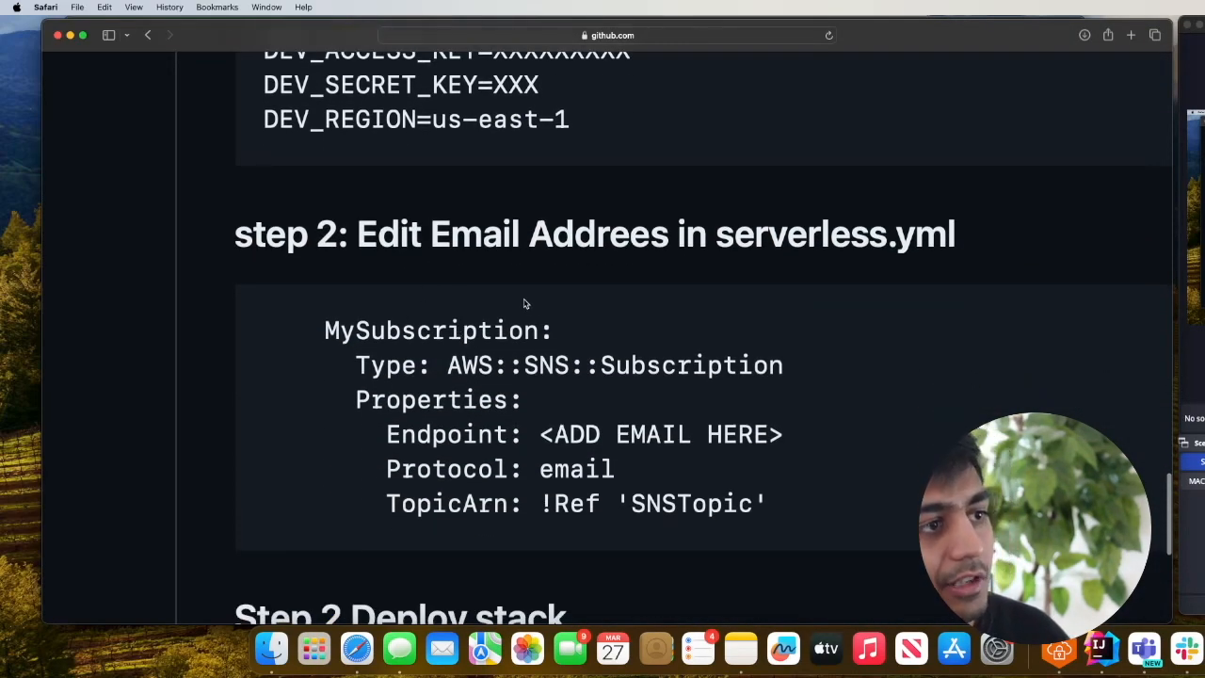
{"action": "double_click", "coordinate": [659, 433]}
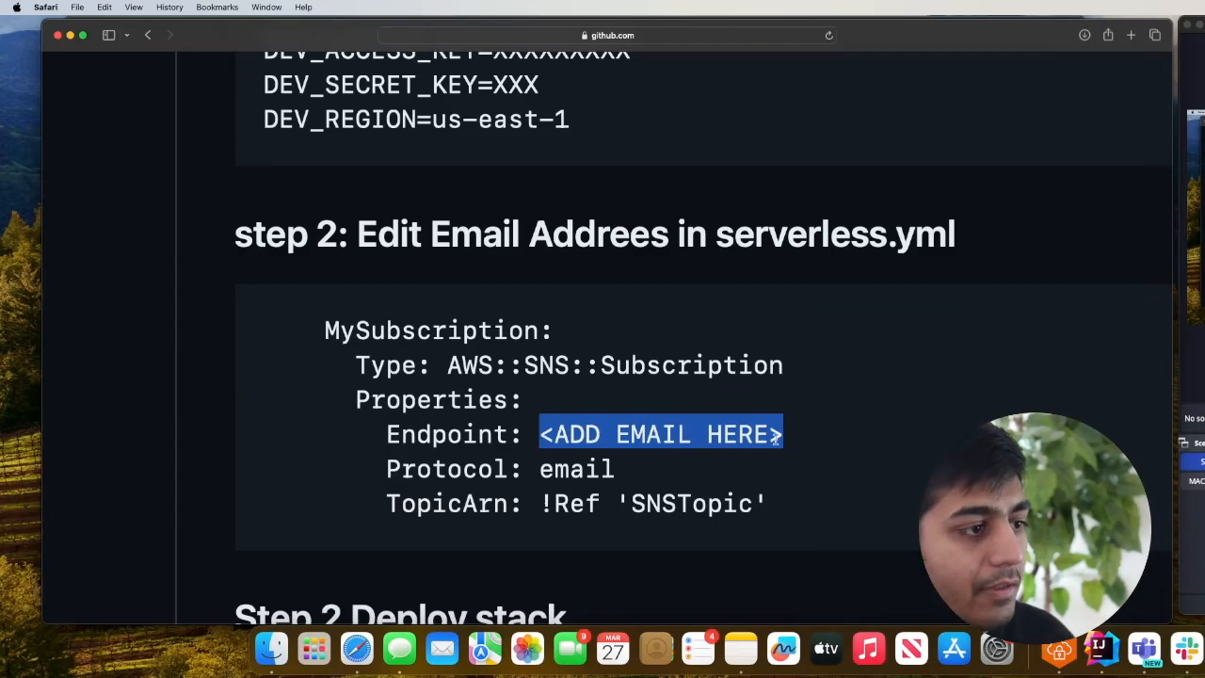
{"action": "scroll", "scroll_direction": "down", "scroll_amount": 3}
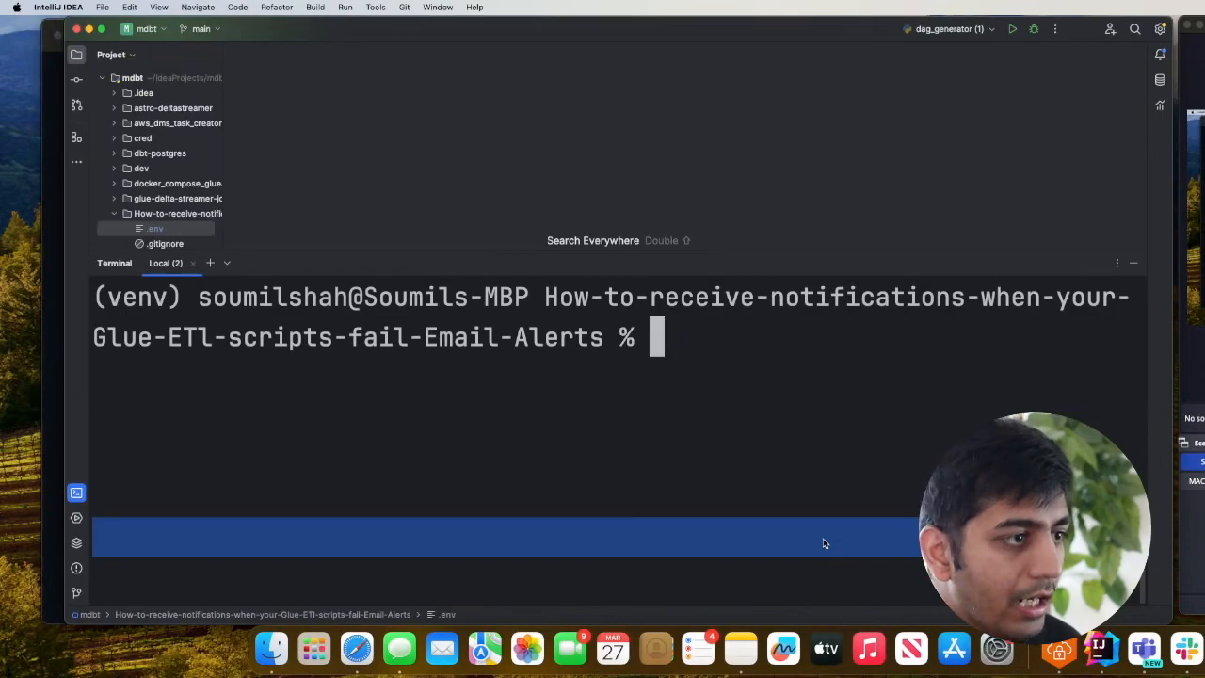
Run 'sls deploy' in the project terminal to deploy the alert stack
{"action": "type", "text": "sls deplo"}
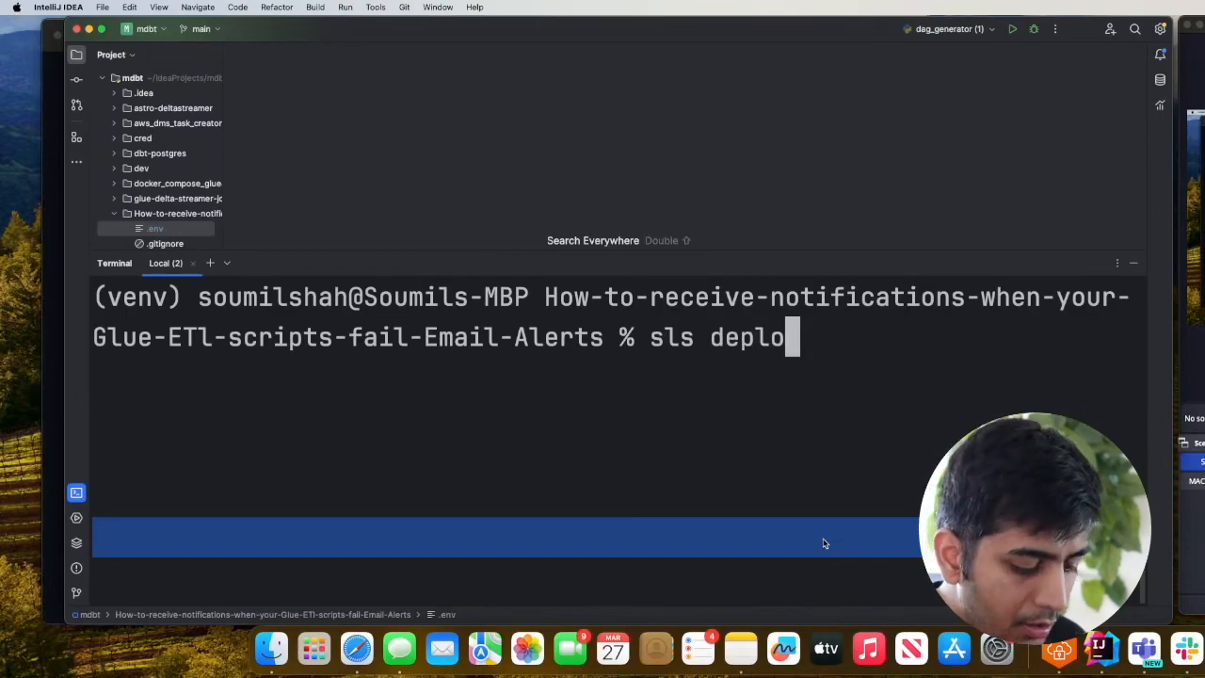
{"action": "type", "text": "y"}
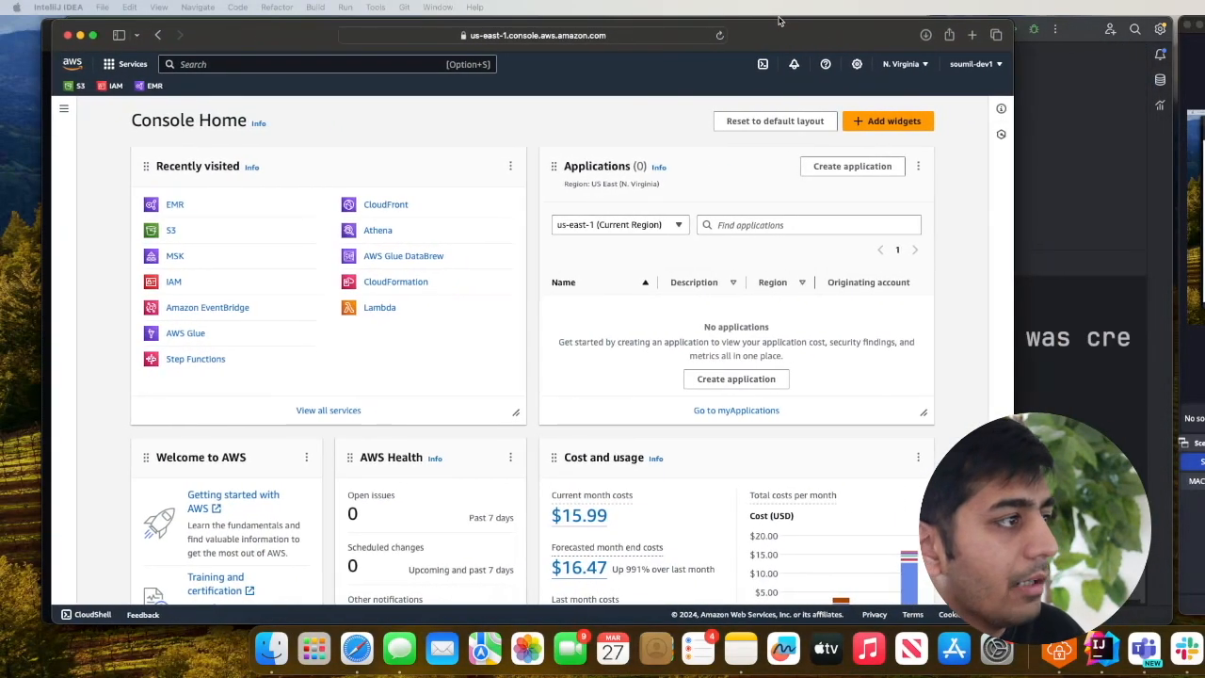
Find CloudFormation via console search and view the dms-failed-jobs-alerts-dev stack details
{"action": "type", "text": "clo"}
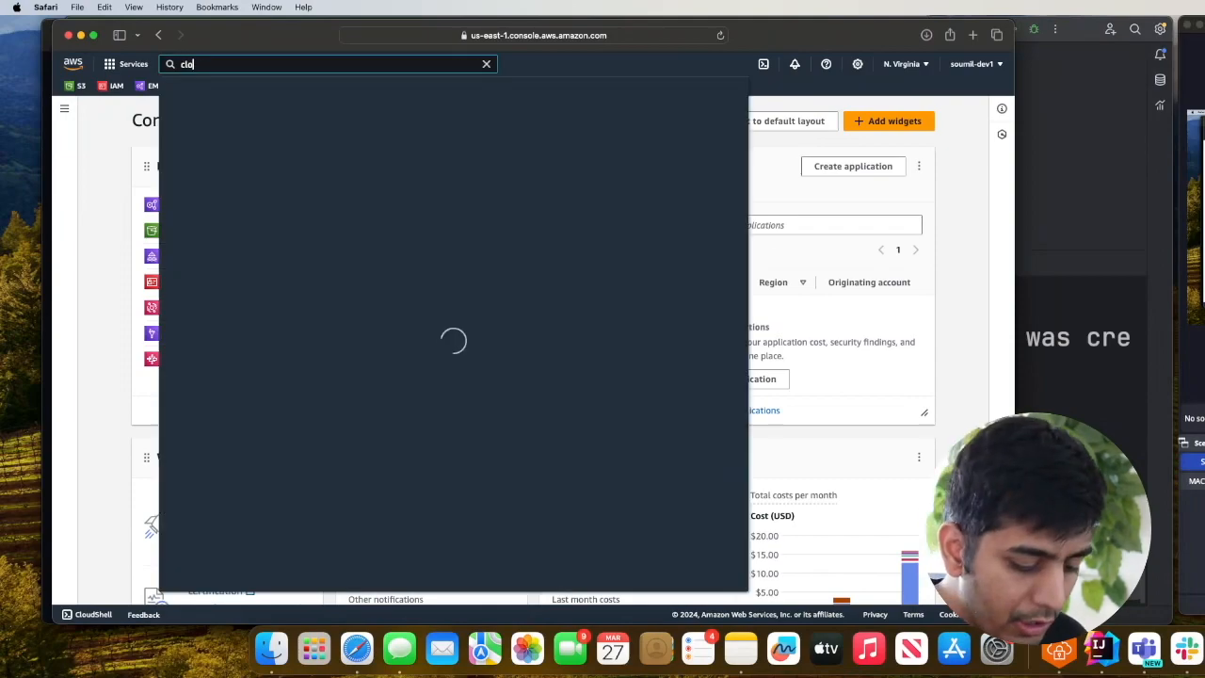
{"action": "type", "text": "cloudformation"}
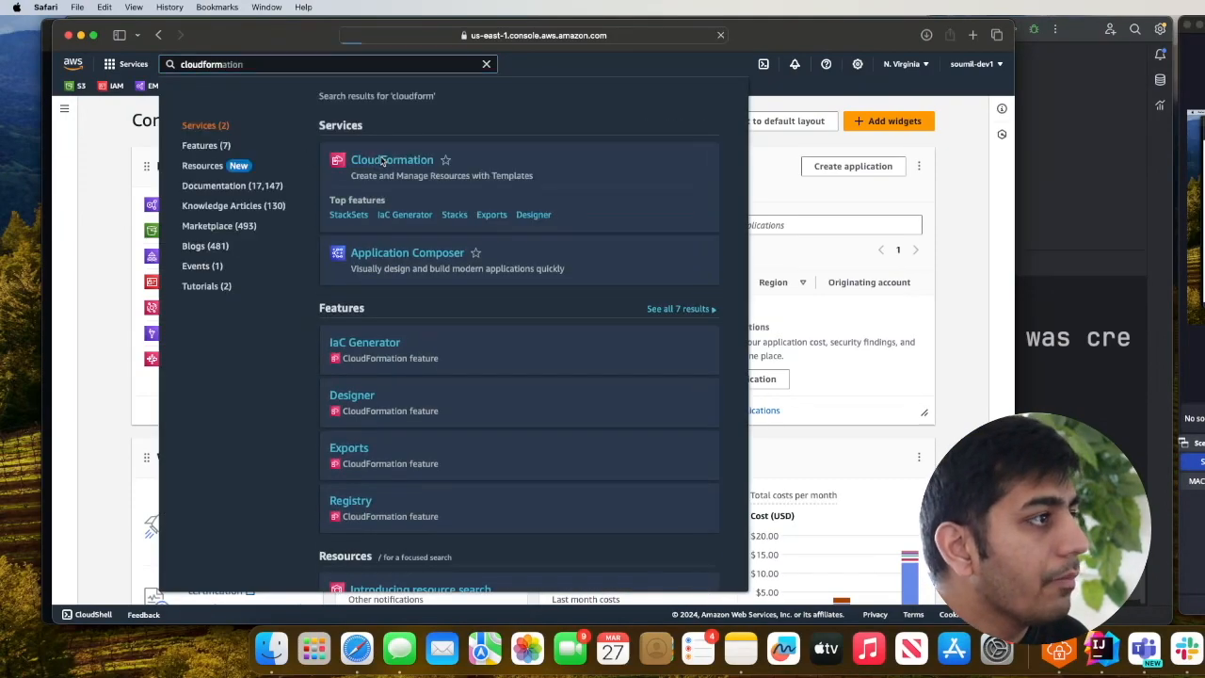
{"action": "left_click", "coordinate": [392, 158]}
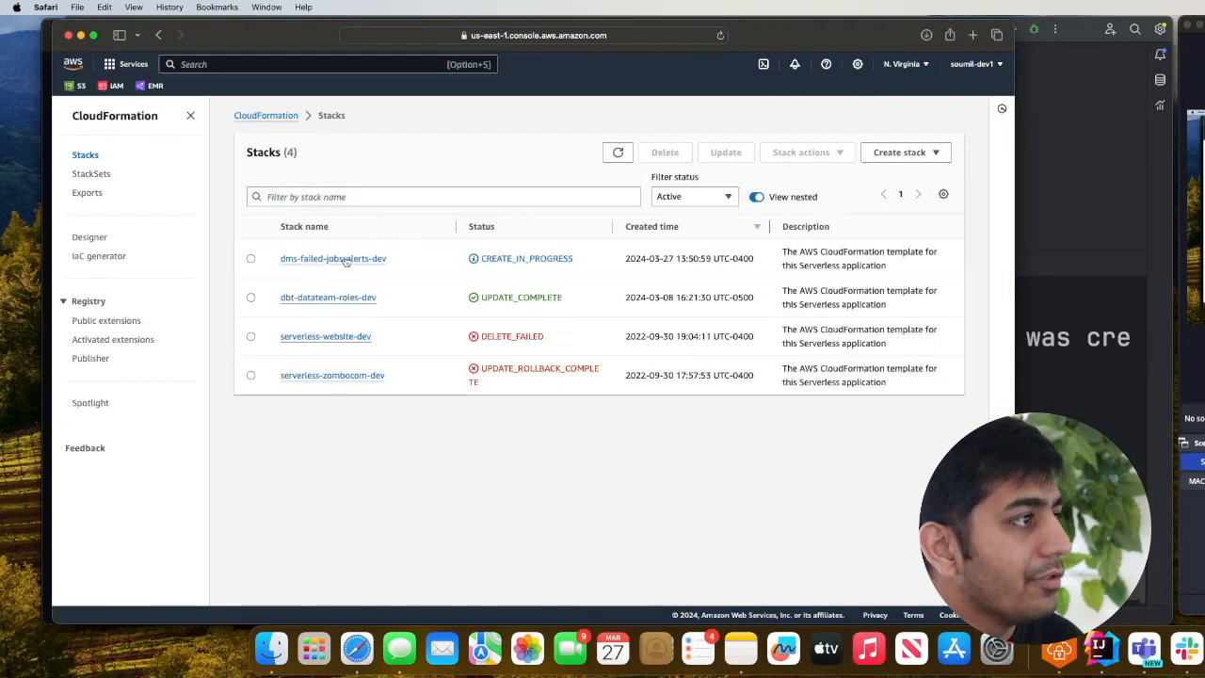
{"action": "left_click", "coordinate": [332, 258]}
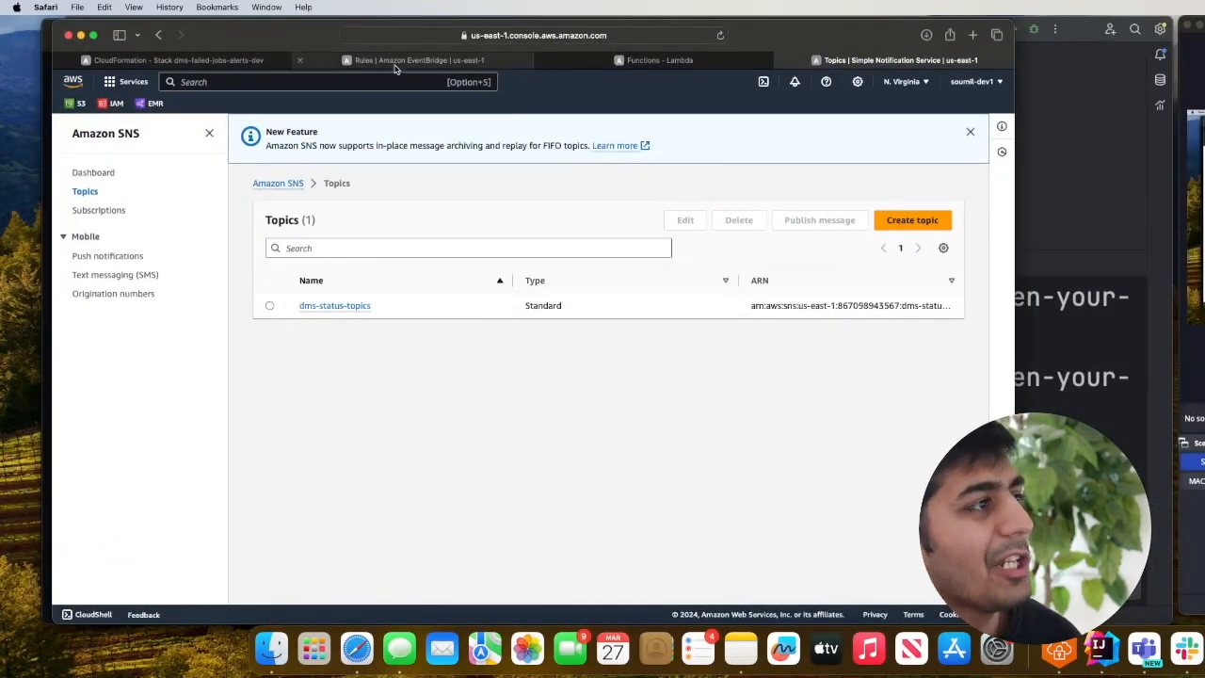
Review the dms-jobs-failed-rule-1 EventBridge rule's DMS FAILURE event pattern
{"action": "left_click", "coordinate": [414, 60]}
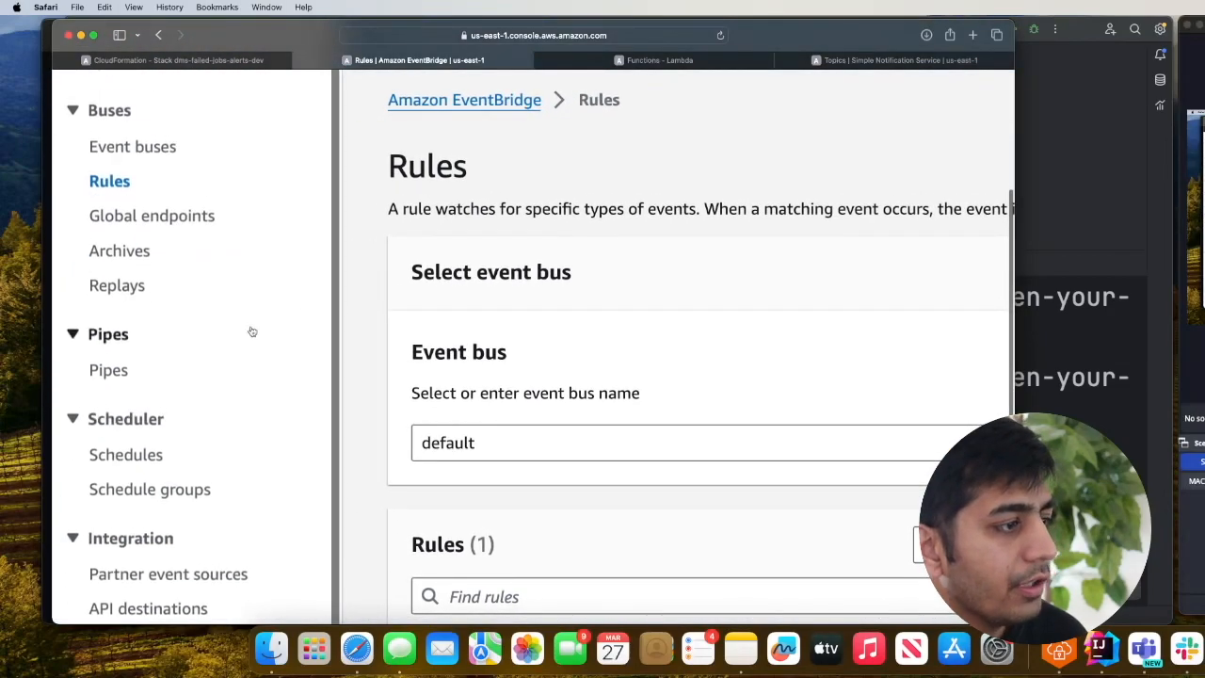
{"action": "scroll", "scroll_direction": "down", "scroll_amount": 3}
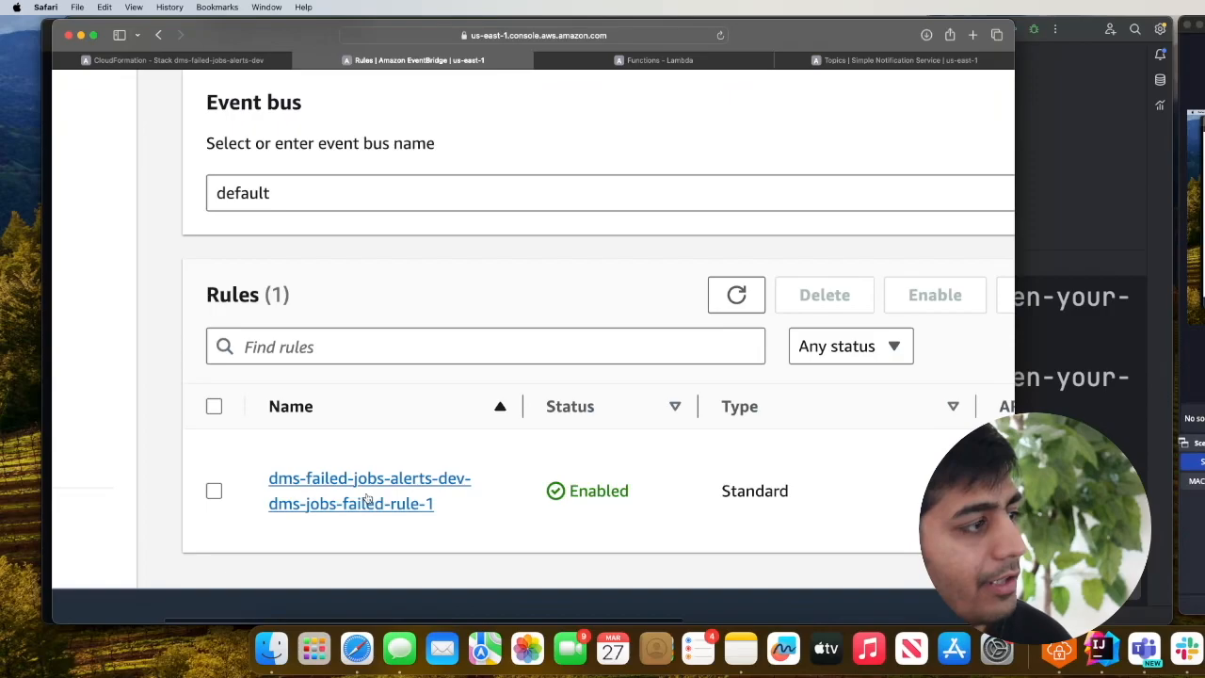
{"action": "left_click", "coordinate": [369, 490]}
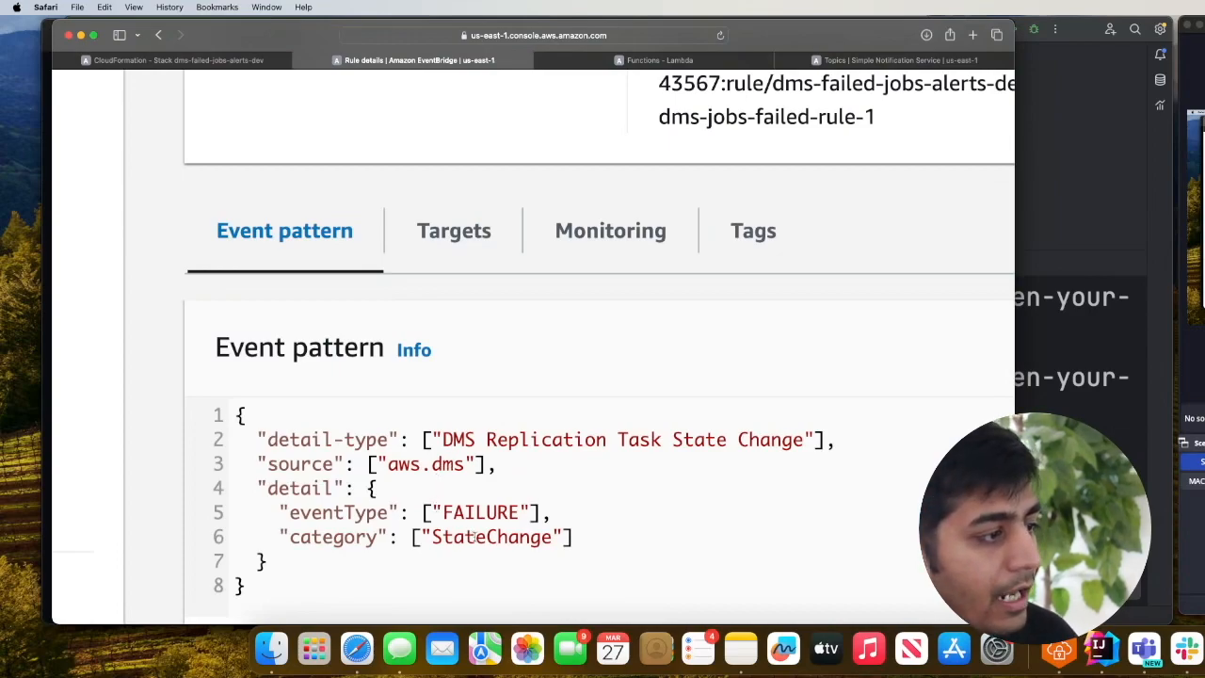
{"action": "double_click", "coordinate": [427, 463]}
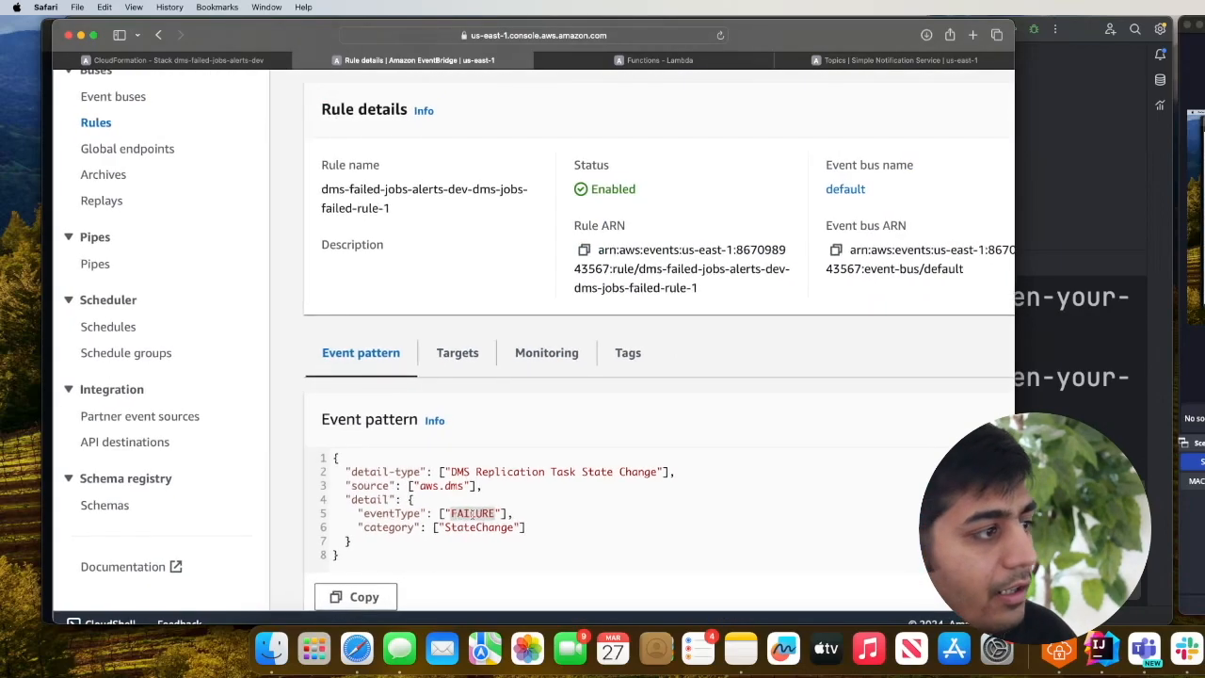
Check the rule's Lambda target and view the dms-status-topics SNS topic details
{"action": "left_click", "coordinate": [458, 352]}
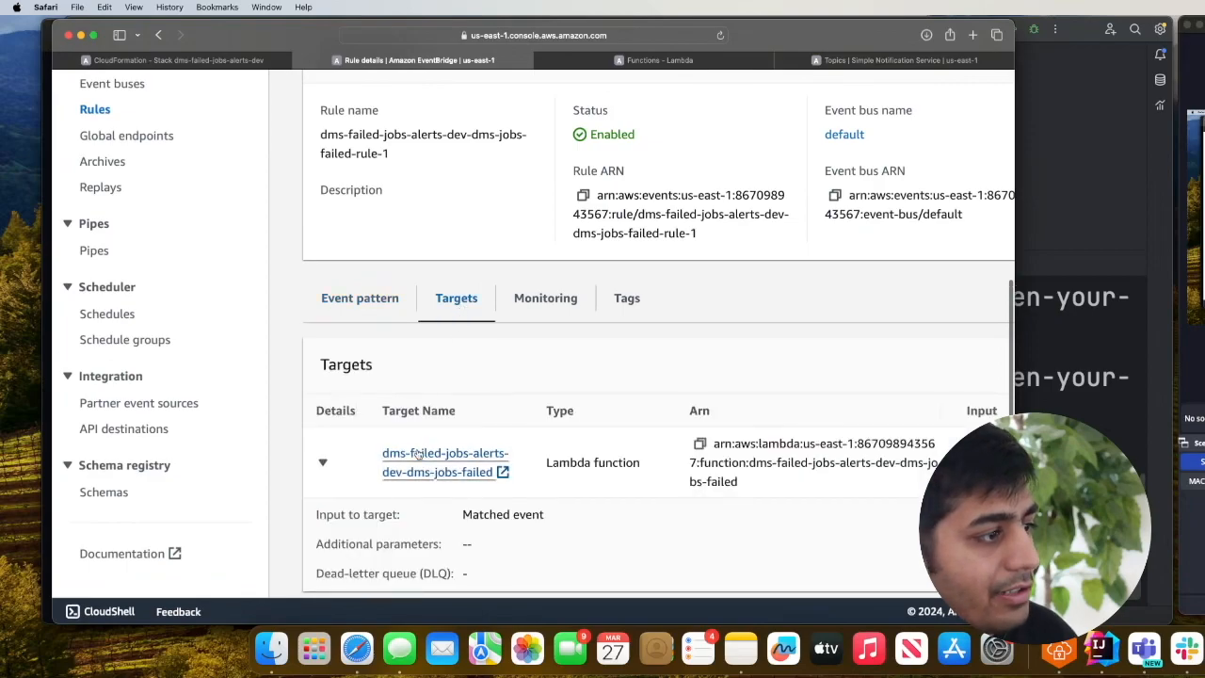
{"action": "left_click", "coordinate": [441, 452]}
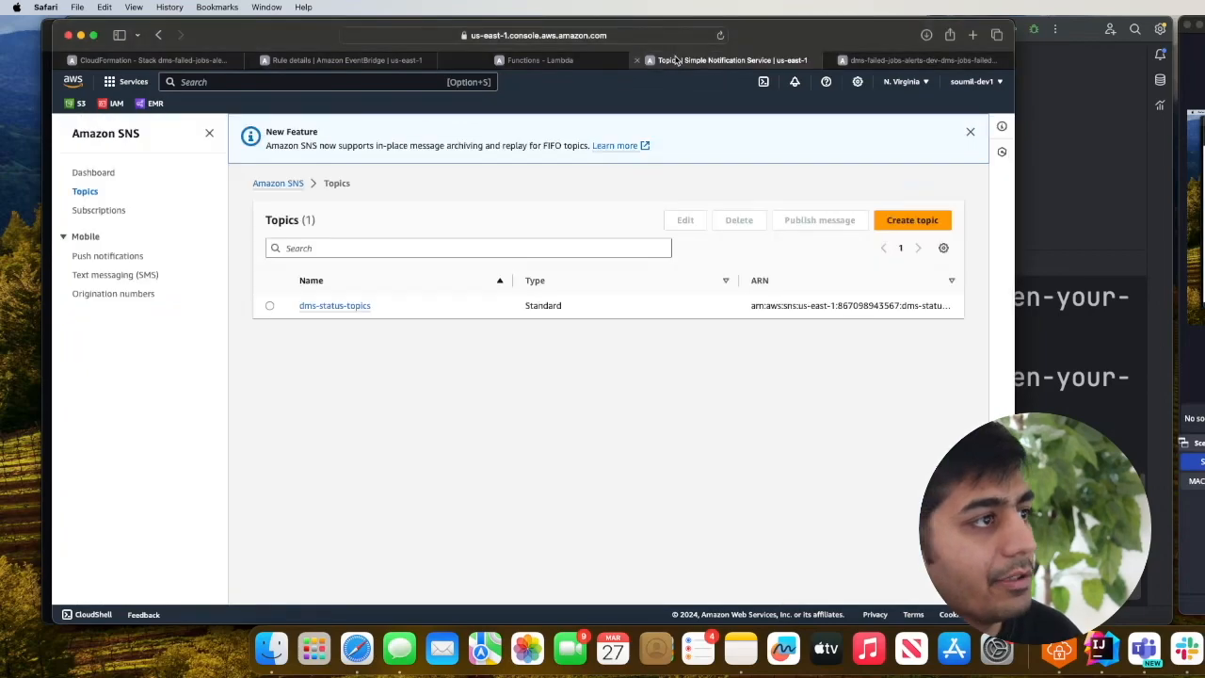
{"action": "left_click", "coordinate": [335, 305]}
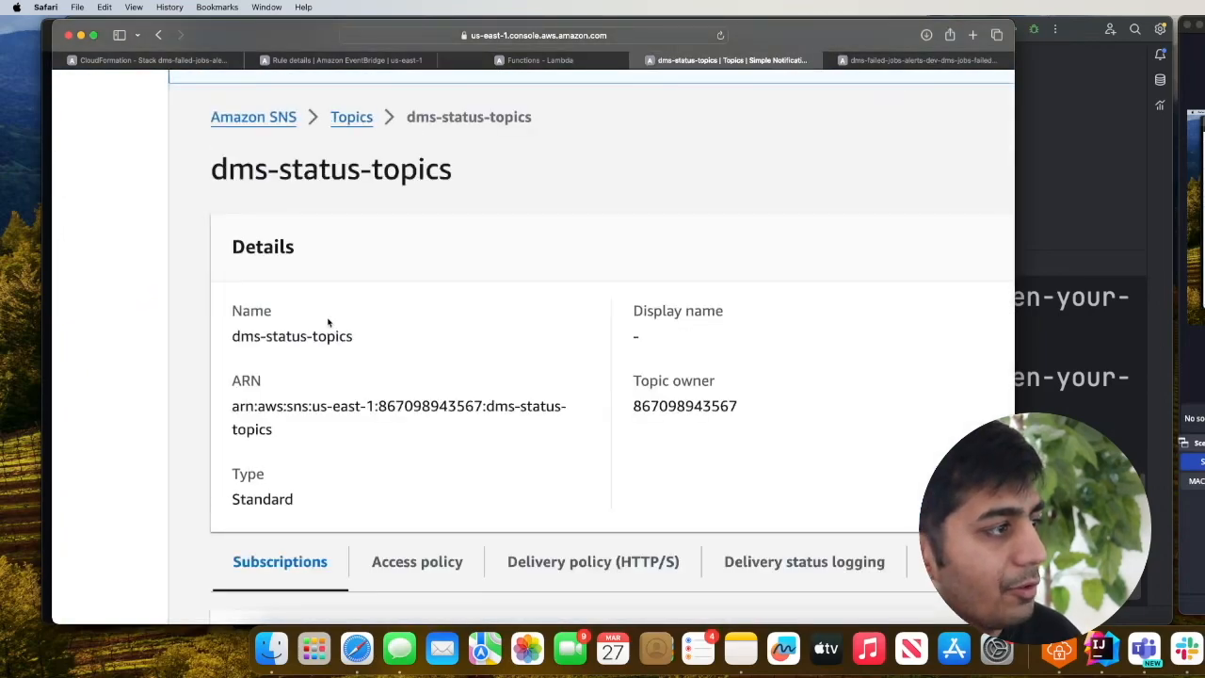